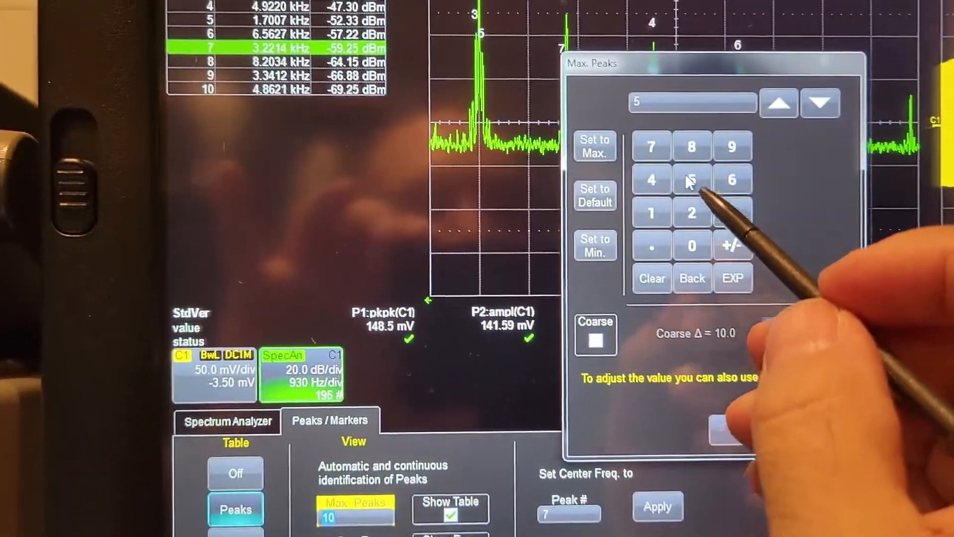
Set Max. Peaks to 5, then reduce it to 4 so the table shows four peaks.
{"action": "left_click", "coordinate": [754, 429]}
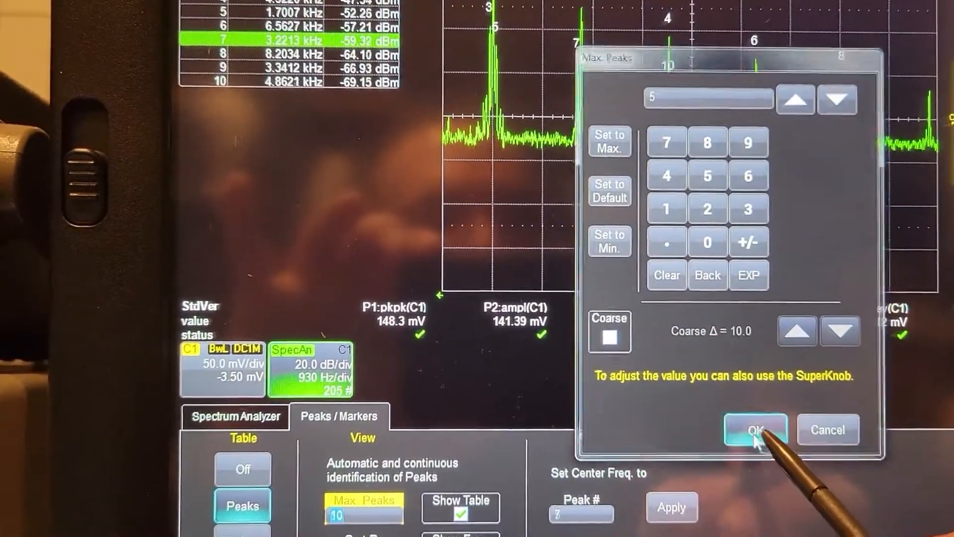
{"action": "left_click", "coordinate": [754, 429]}
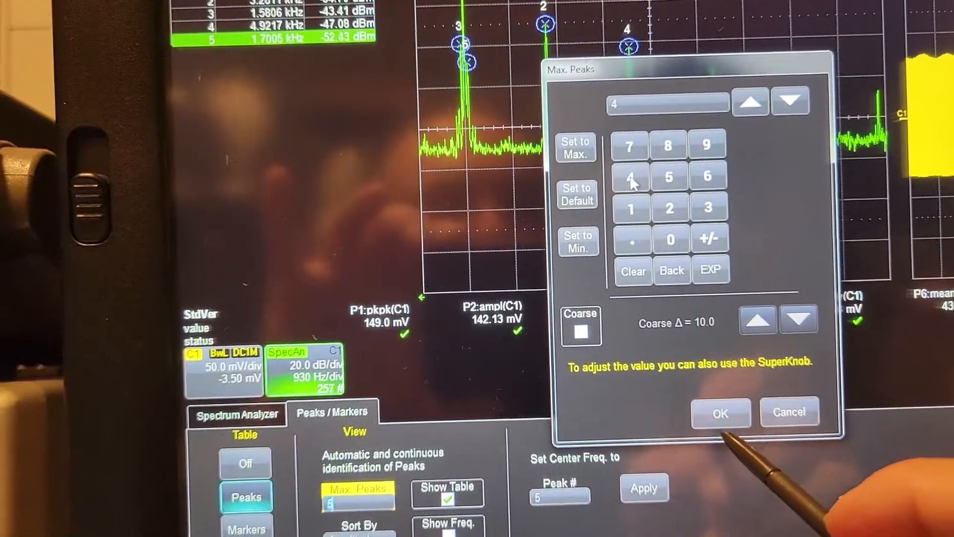
{"action": "left_click", "coordinate": [720, 411]}
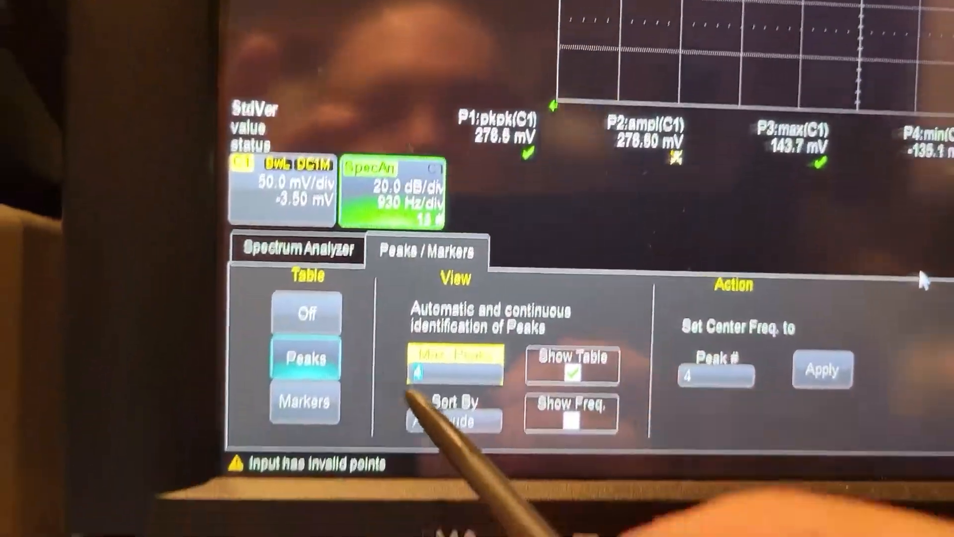
Show the Spectrum Analyzer settings with Average mode over 5 acquisitions.
{"action": "left_click", "coordinate": [280, 249]}
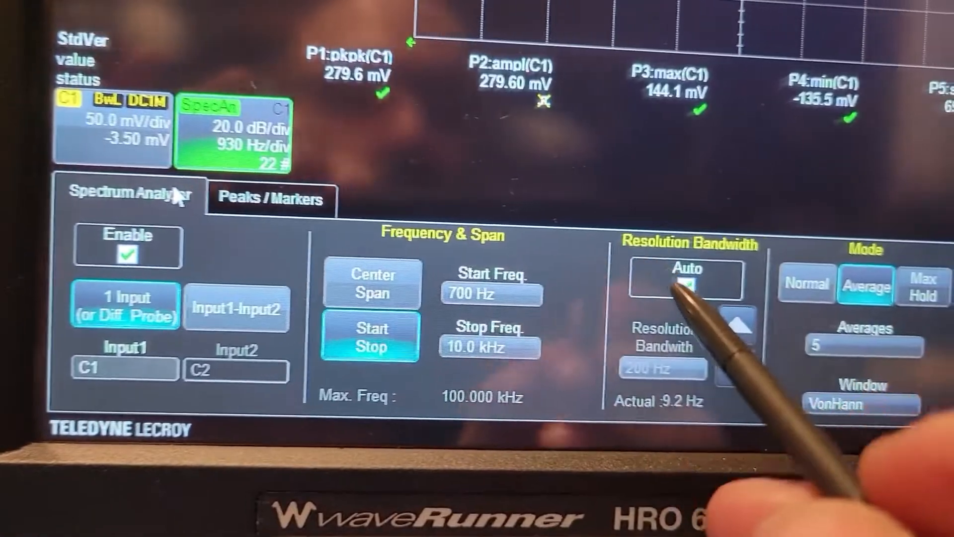